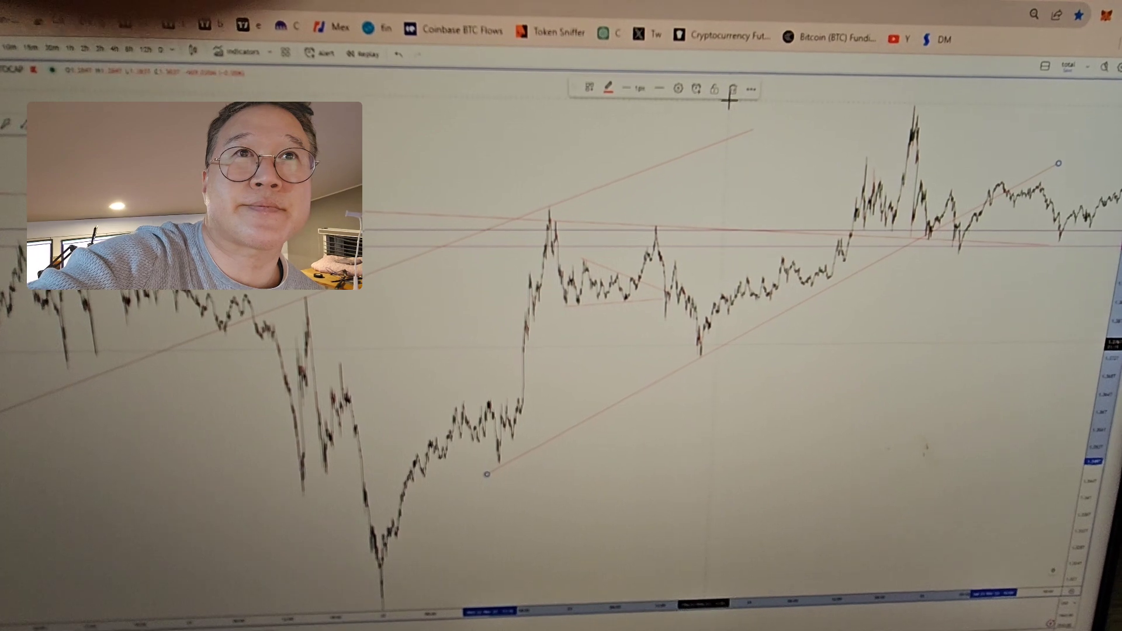
pyautogui.click(652, 87)
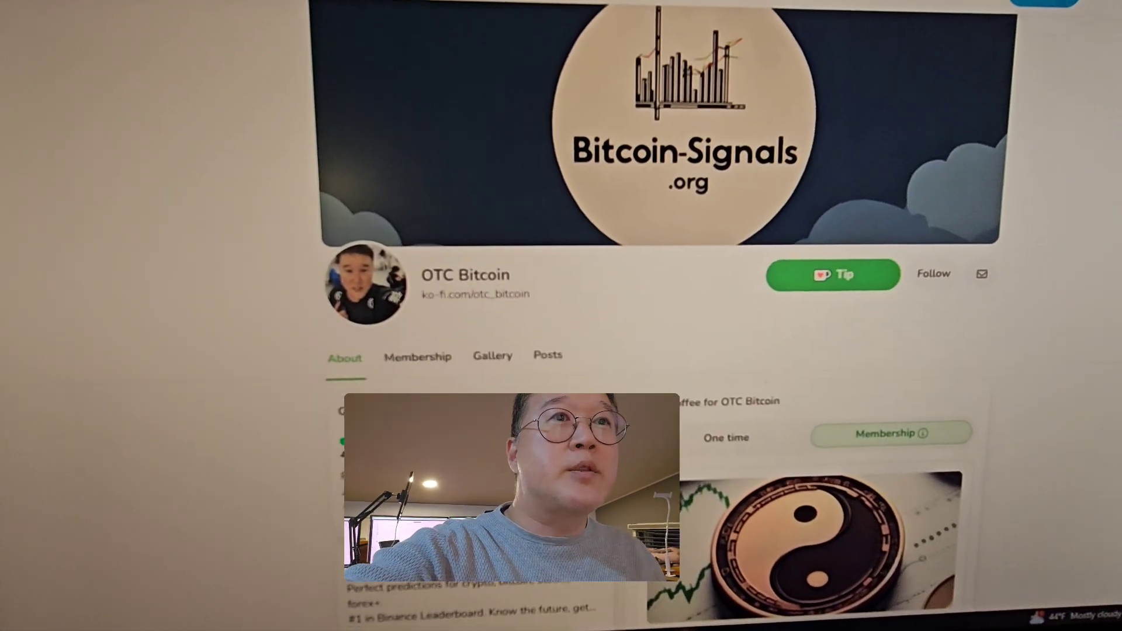
pyautogui.scroll(-3)
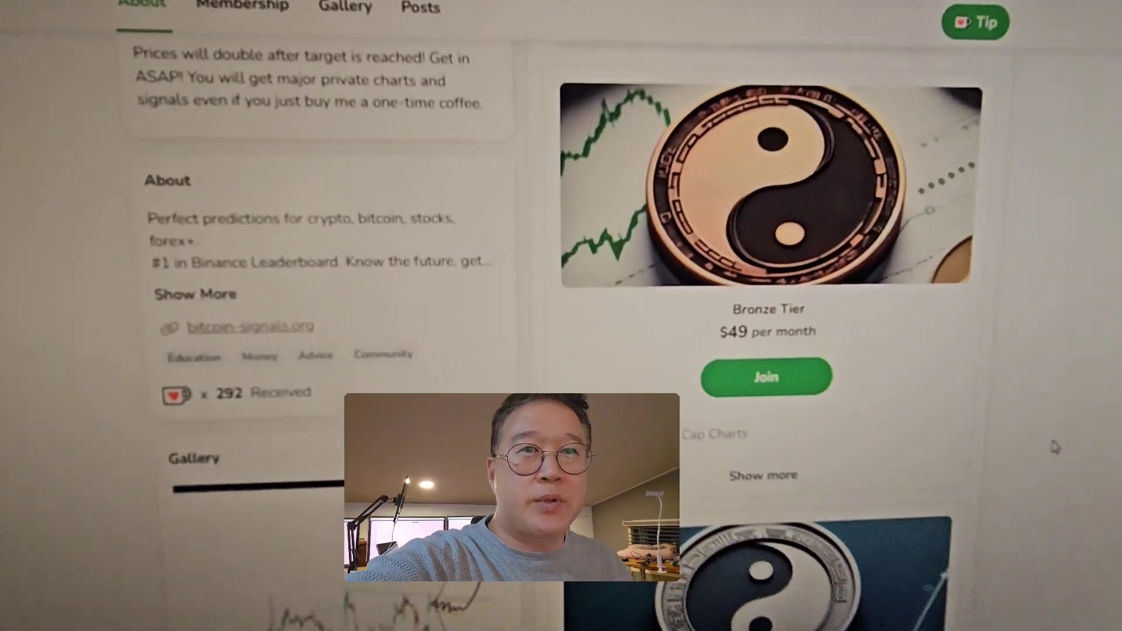
pyautogui.scroll(-3)
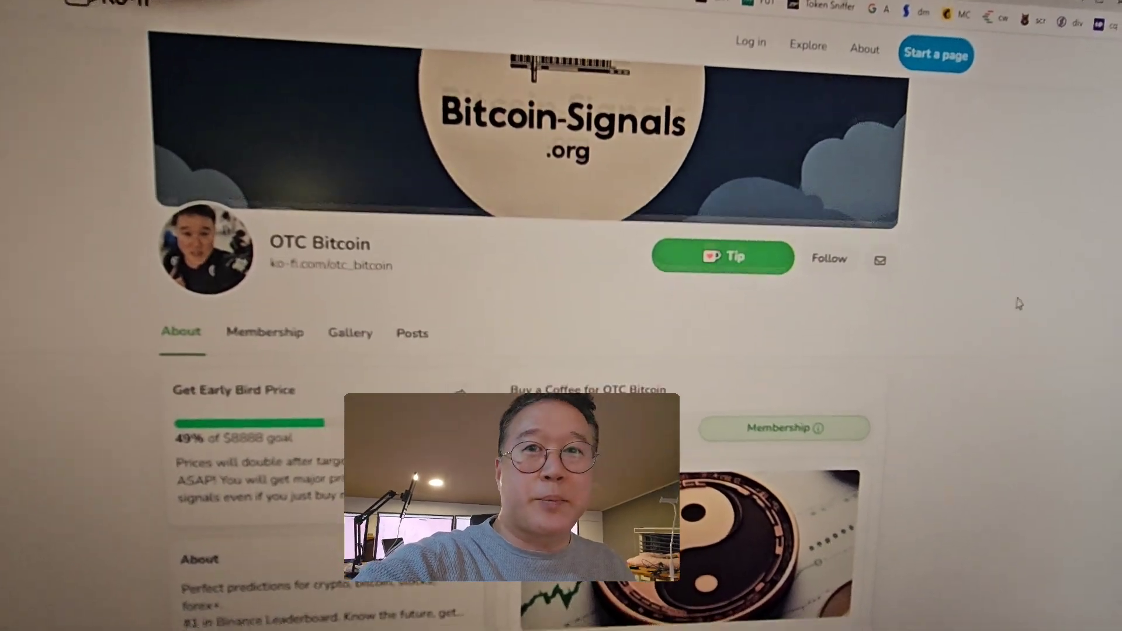
pyautogui.scroll(-3)
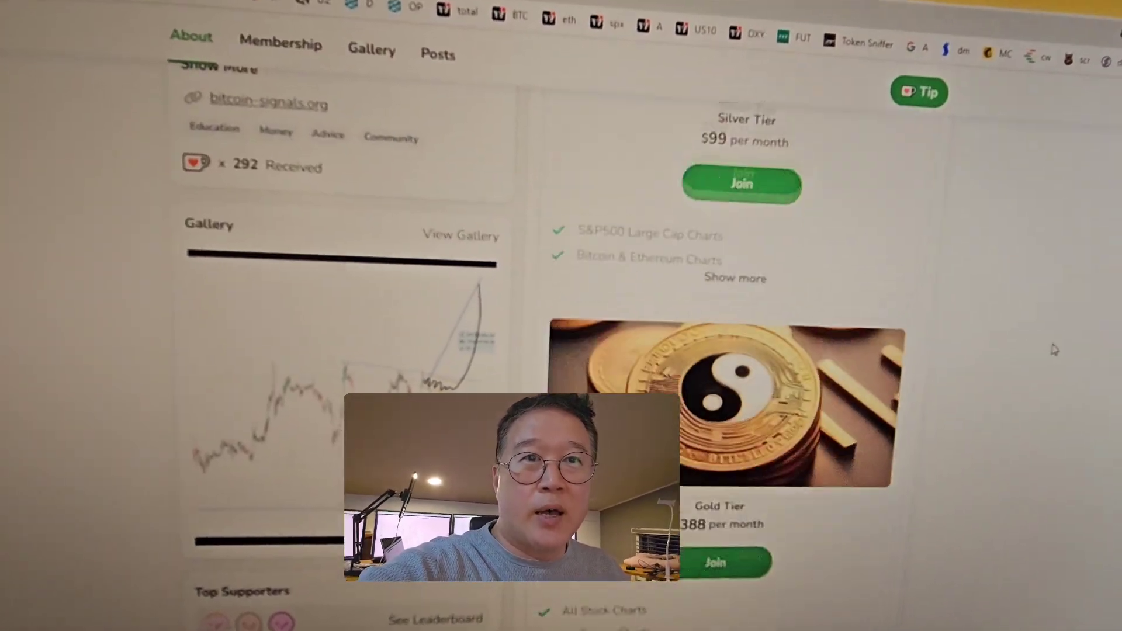
pyautogui.scroll(-3)
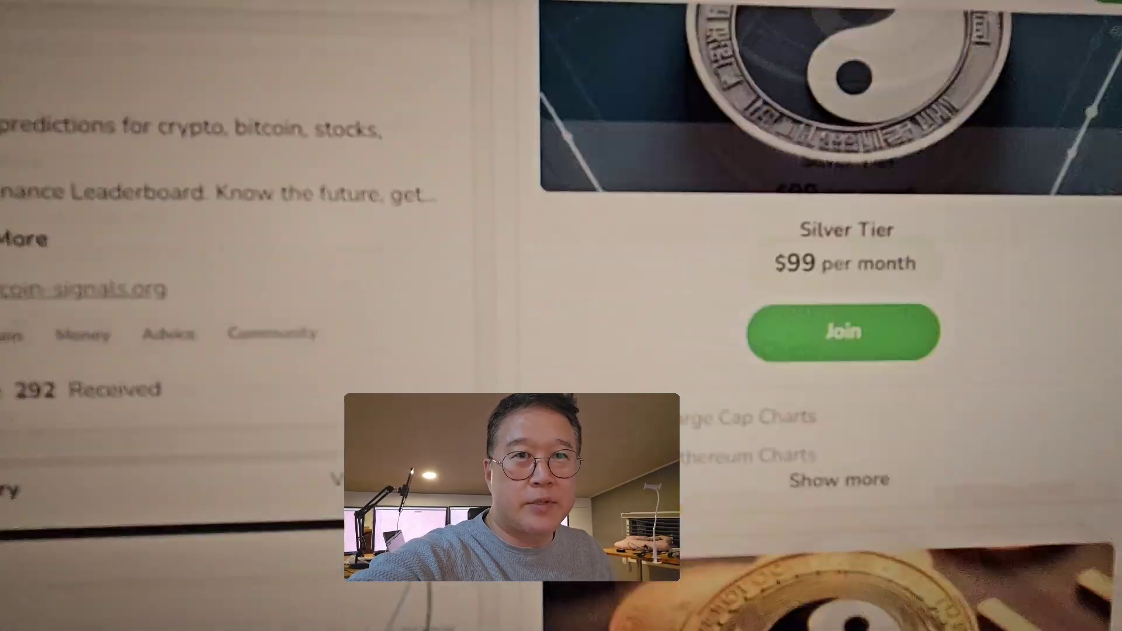
pyautogui.scroll(-3)
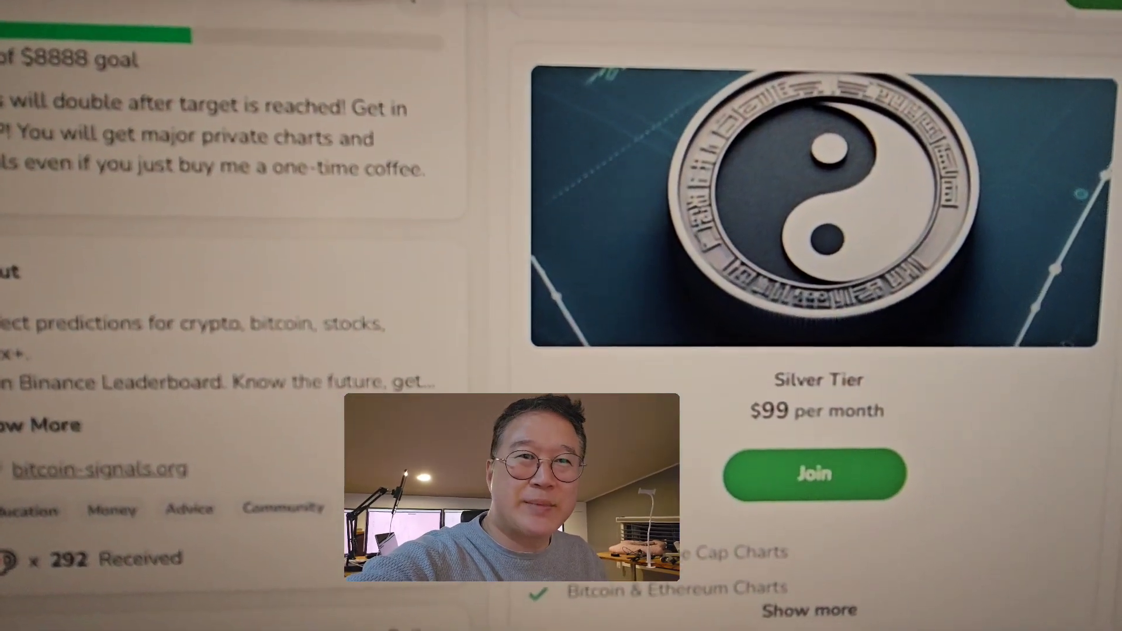
pyautogui.scroll(-3)
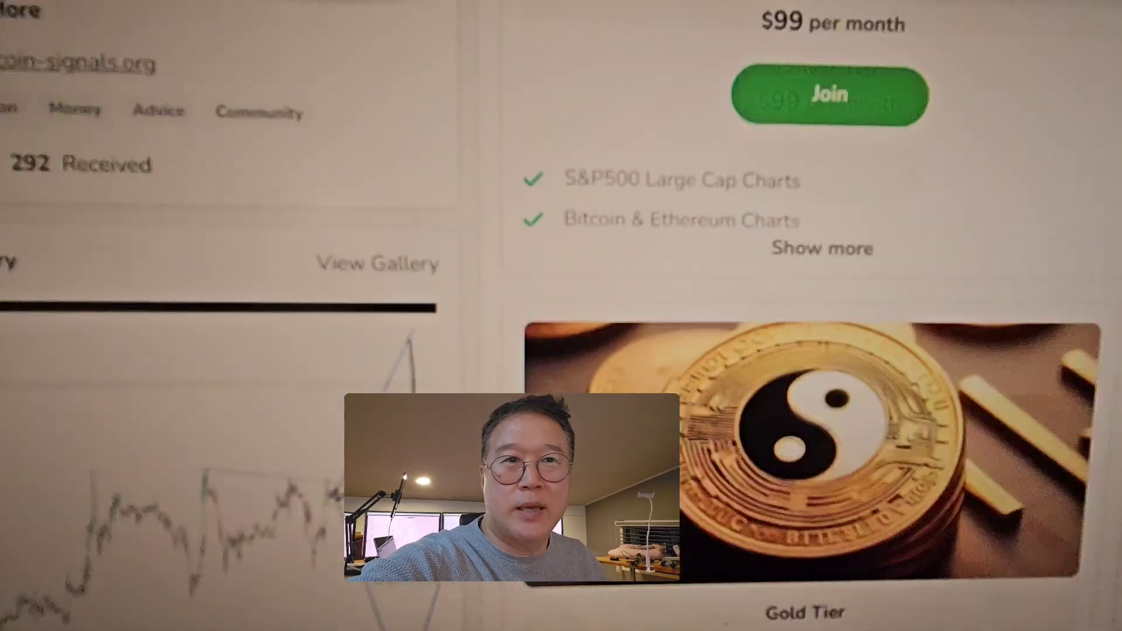
pyautogui.scroll(-3)
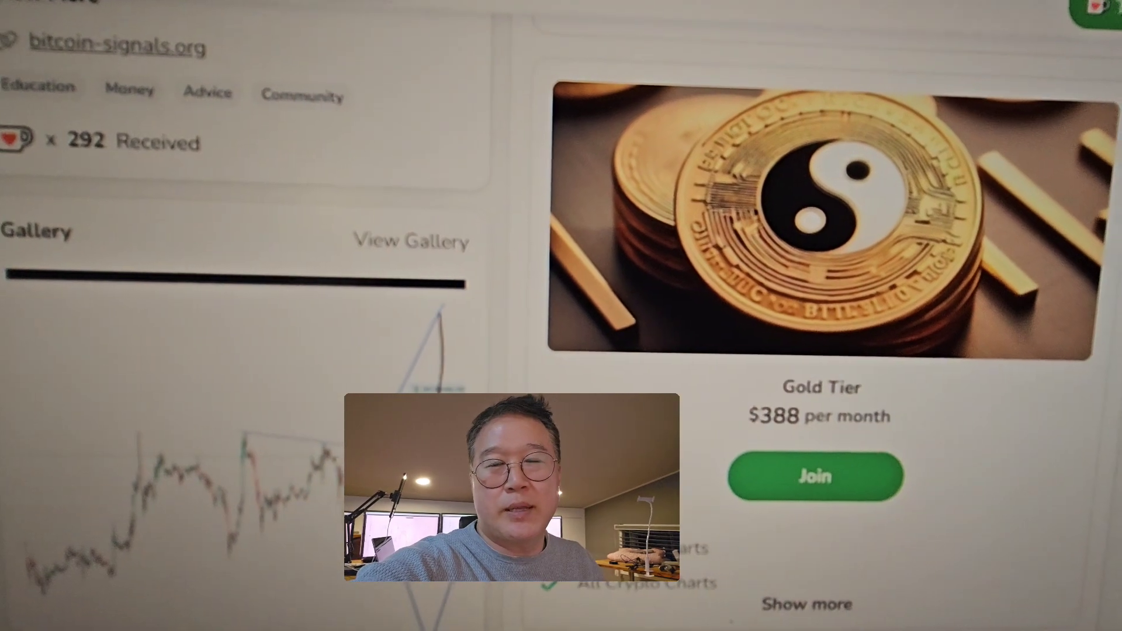